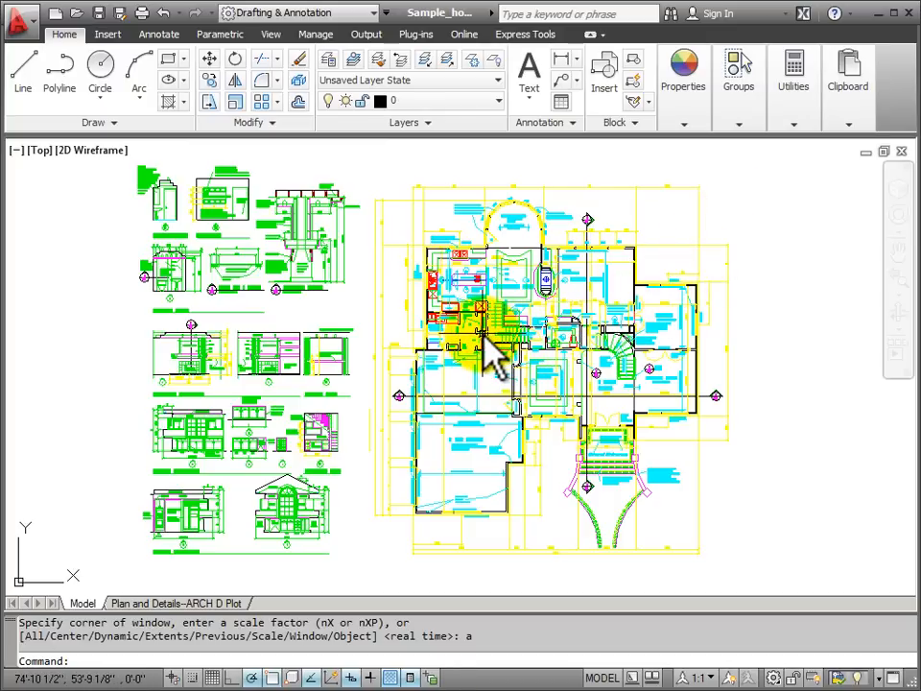
mouse_move(489, 349)
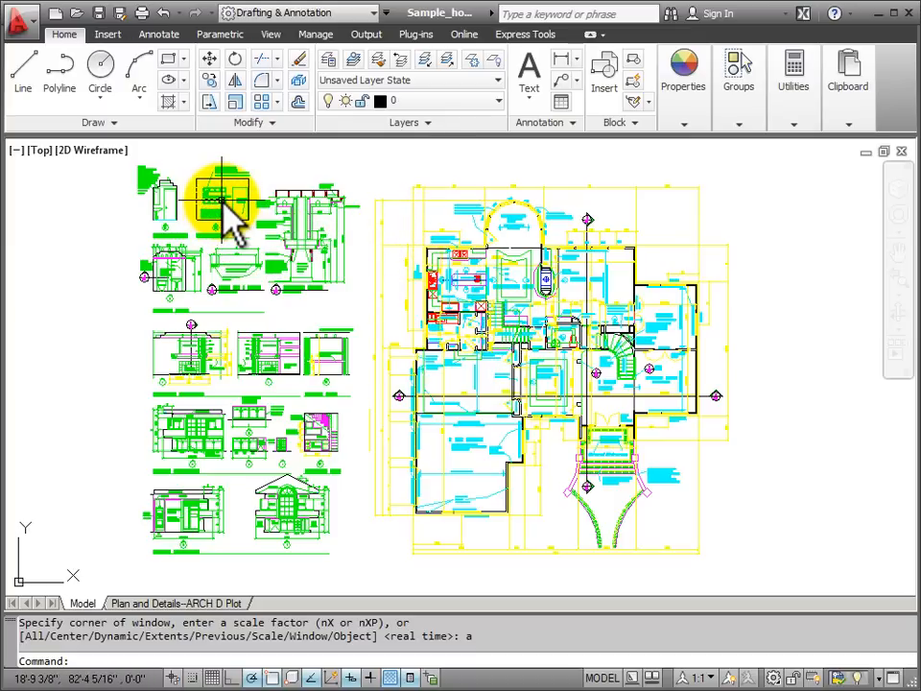
mouse_move(236, 219)
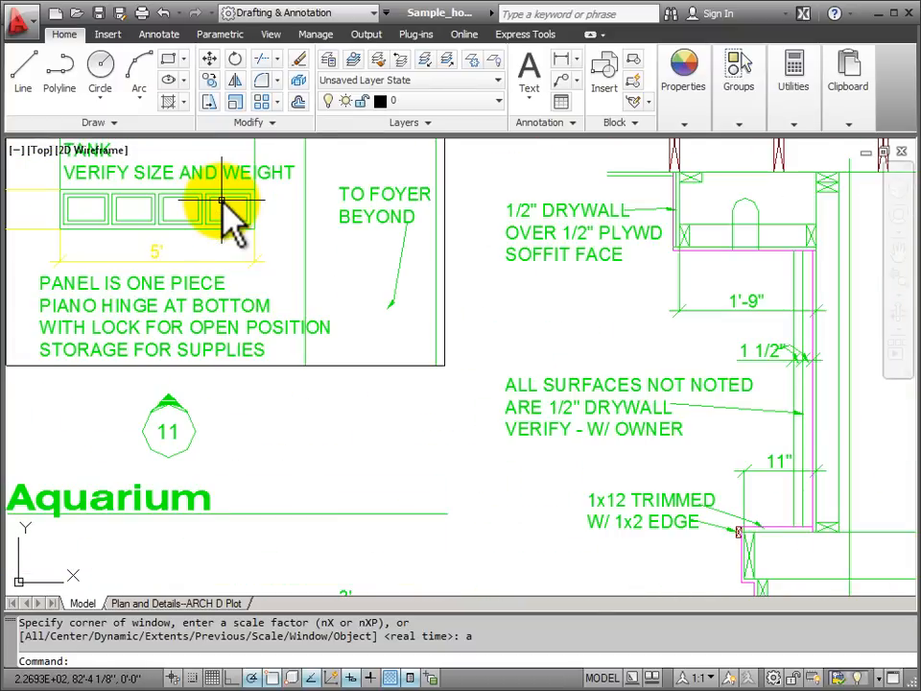
mouse_move(326, 309)
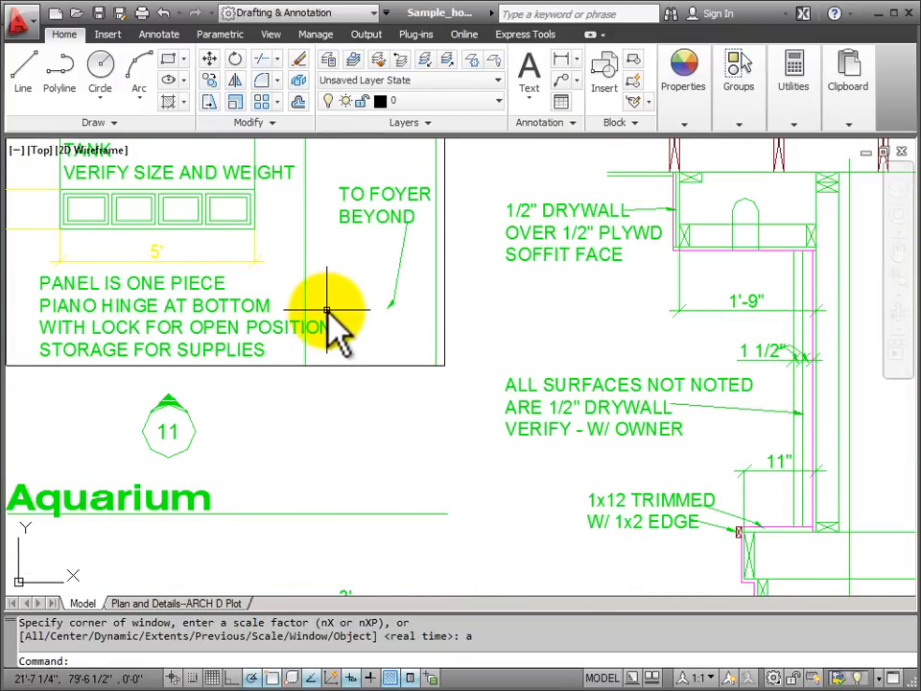
mouse_move(238, 212)
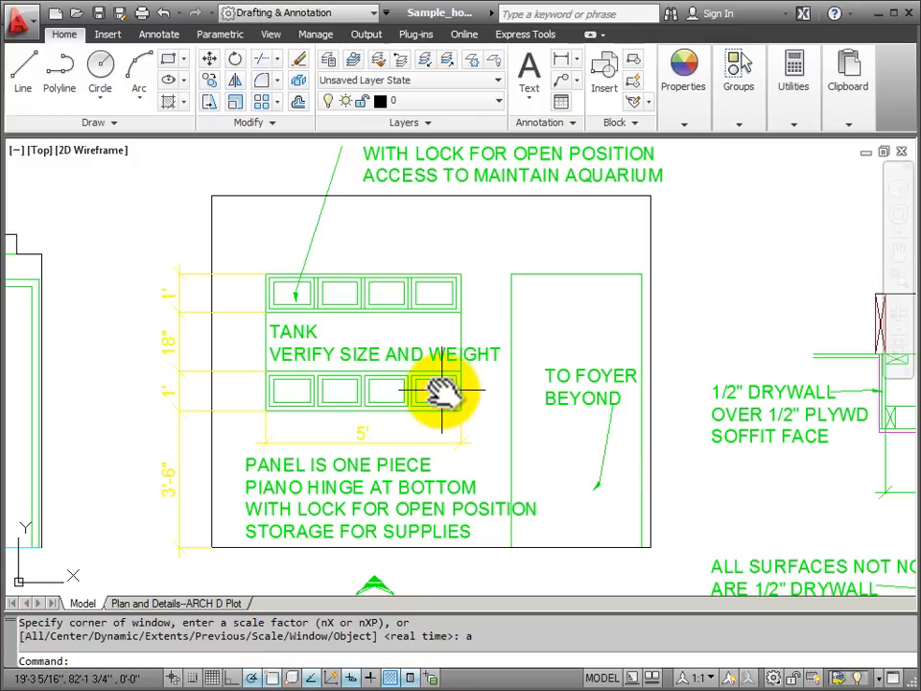
mouse_move(465, 266)
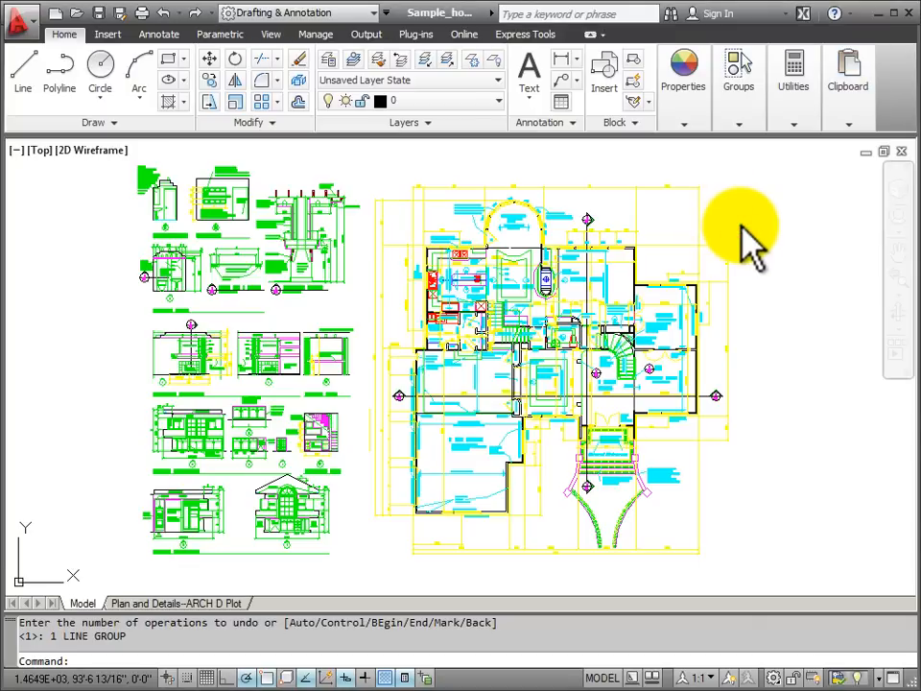
mouse_move(763, 234)
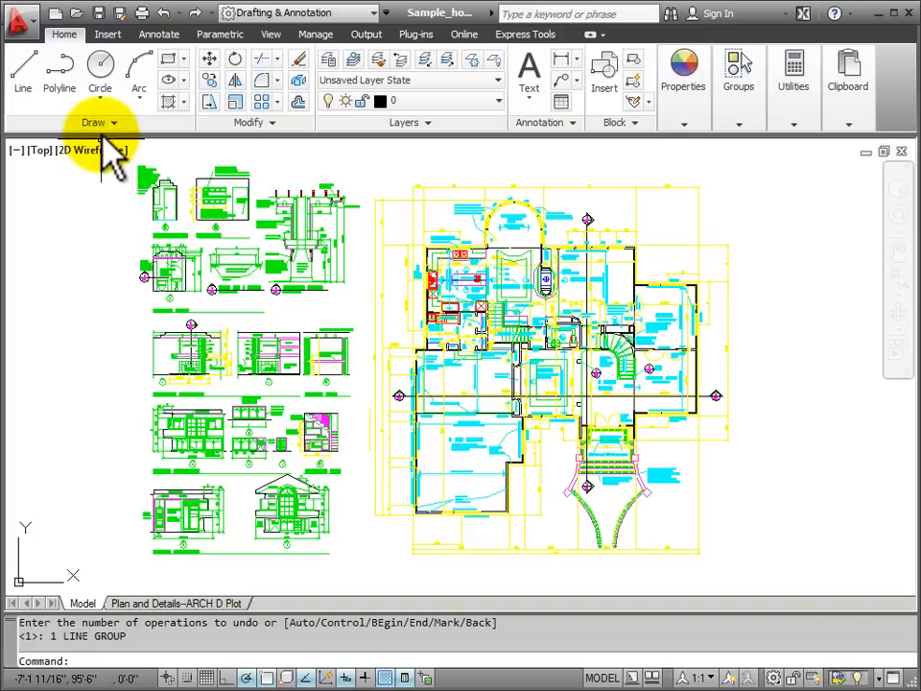
mouse_move(87, 182)
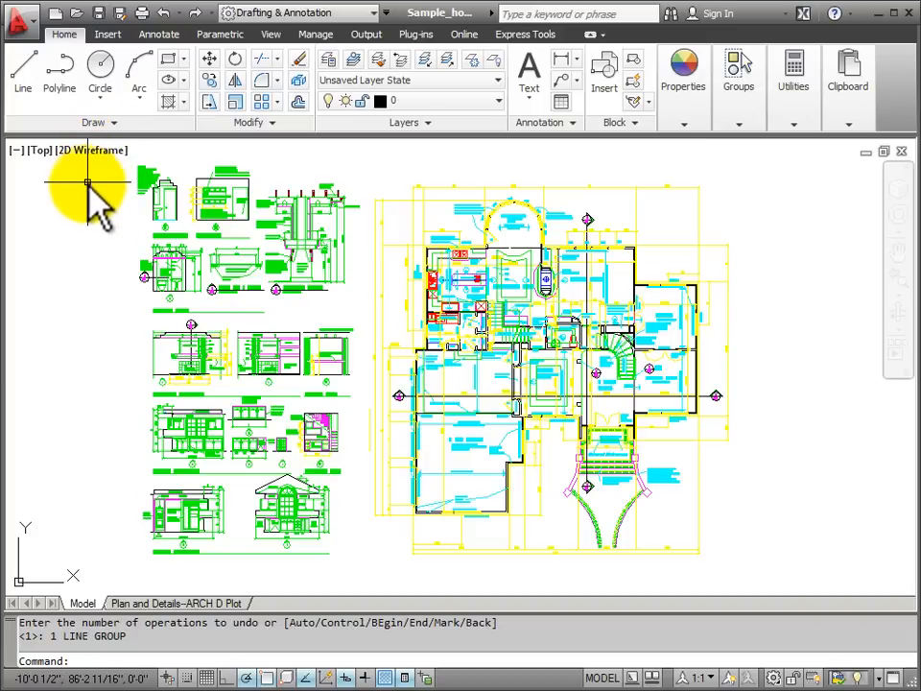
mouse_move(88, 198)
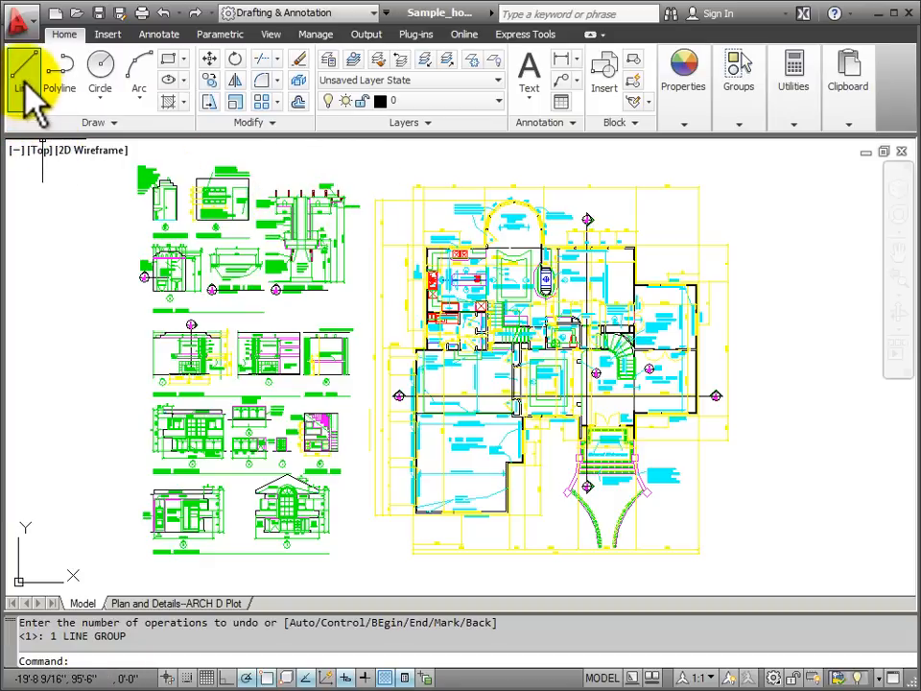
Step: Start the Line command from the Home ribbon, leaving it waiting for a first point
left_click(23, 73)
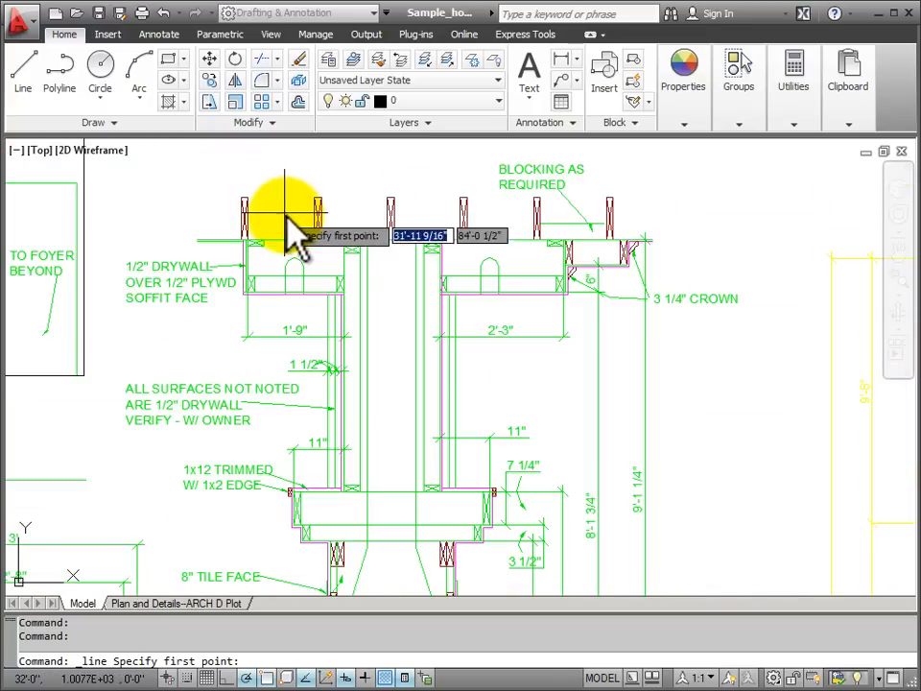
mouse_move(278, 182)
type("a")
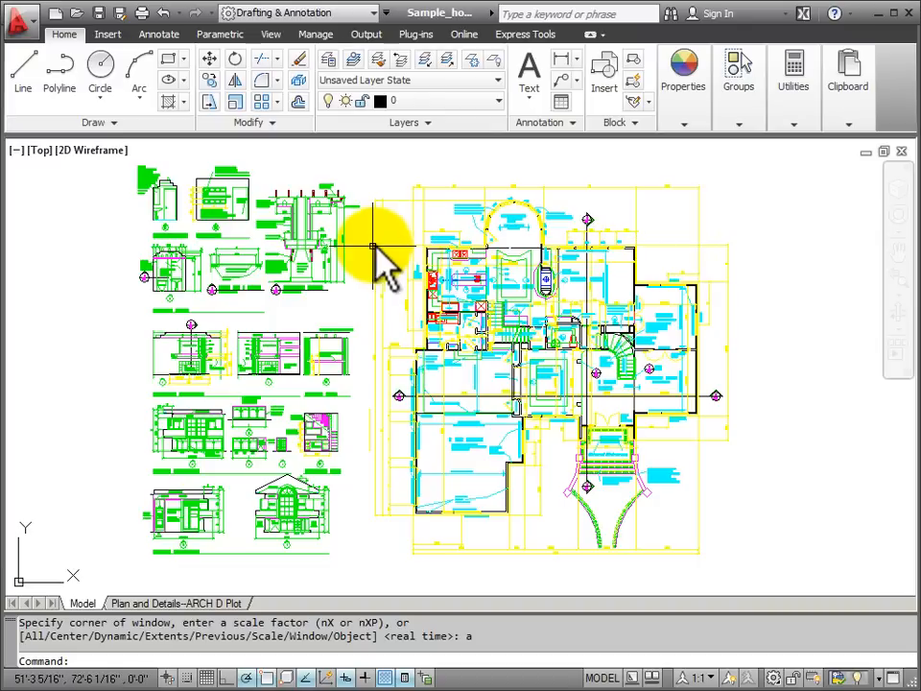
mouse_move(104, 299)
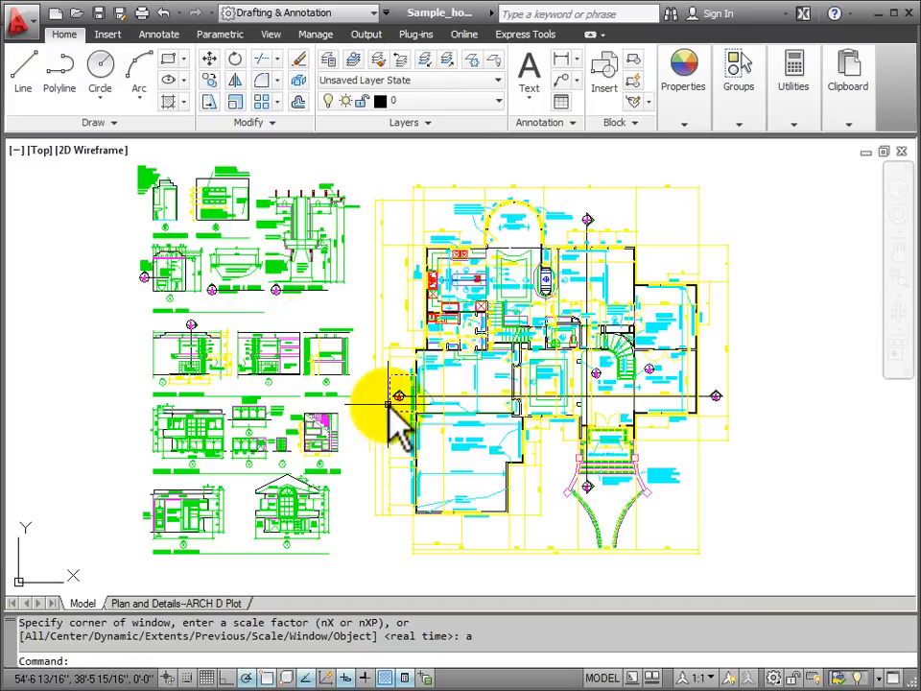
mouse_move(394, 365)
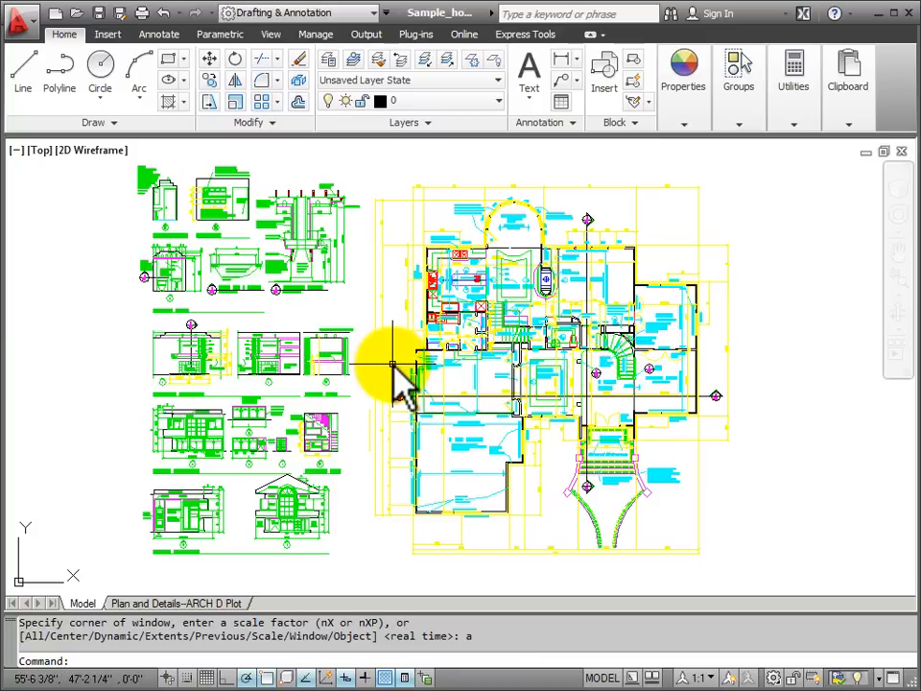
Step: Undo the last pan and zoom via the shortcut menu to restore the drywall soffit close-up
right_click(393, 369)
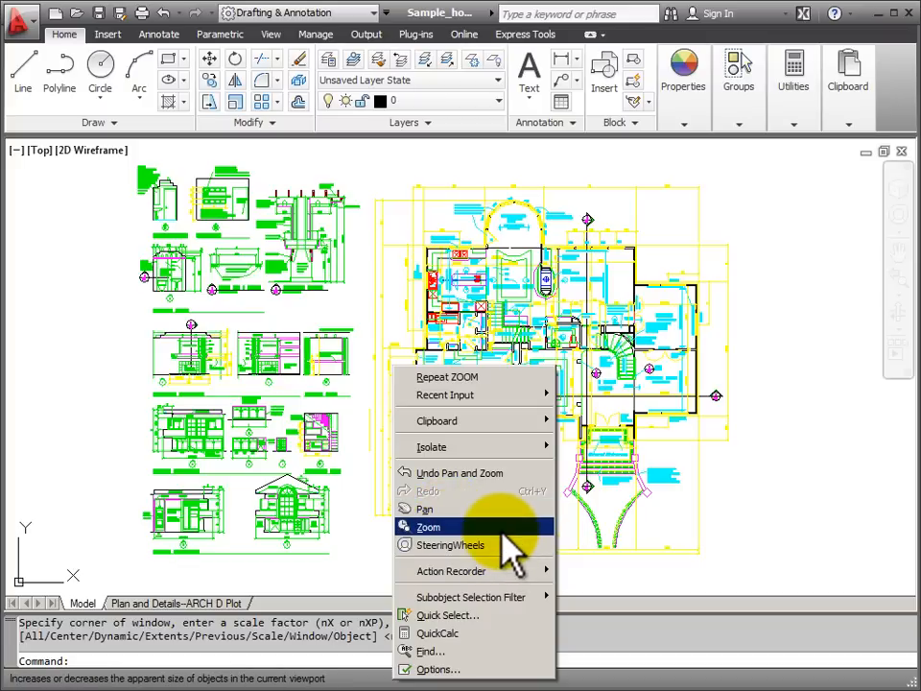
mouse_move(476, 472)
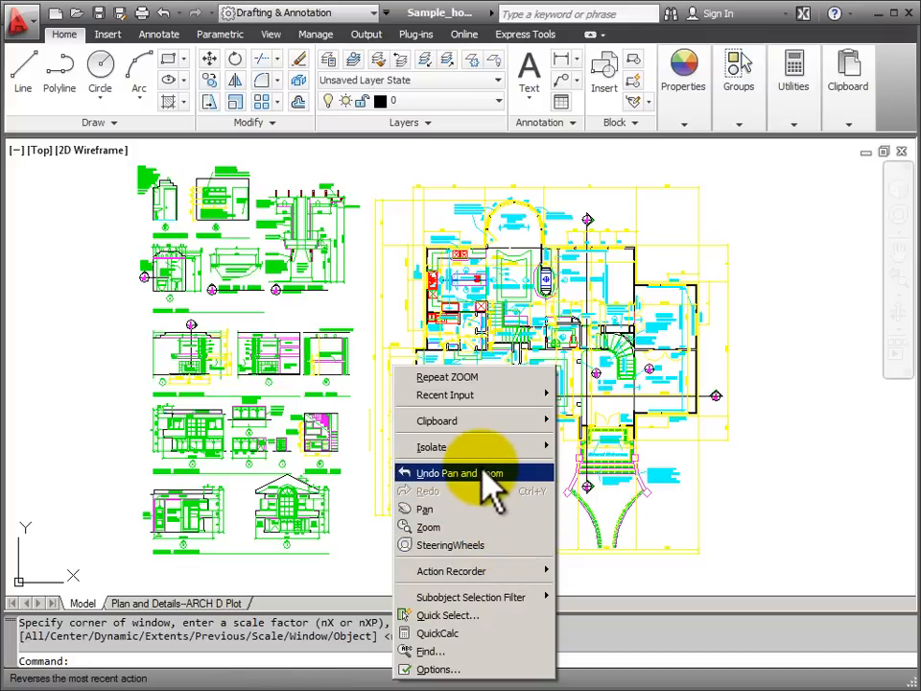
left_click(449, 472)
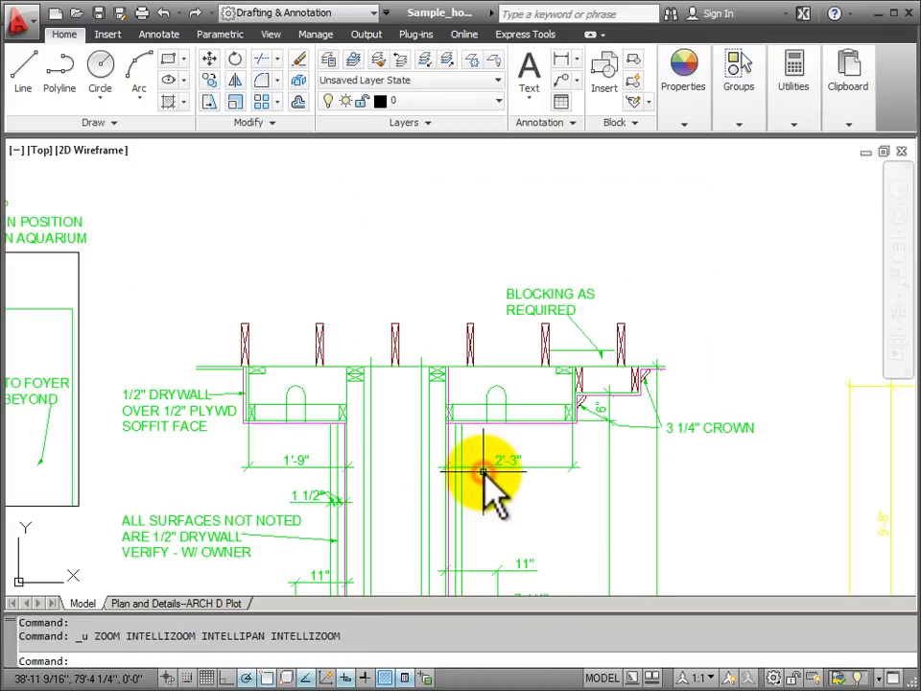
right_click(478, 470)
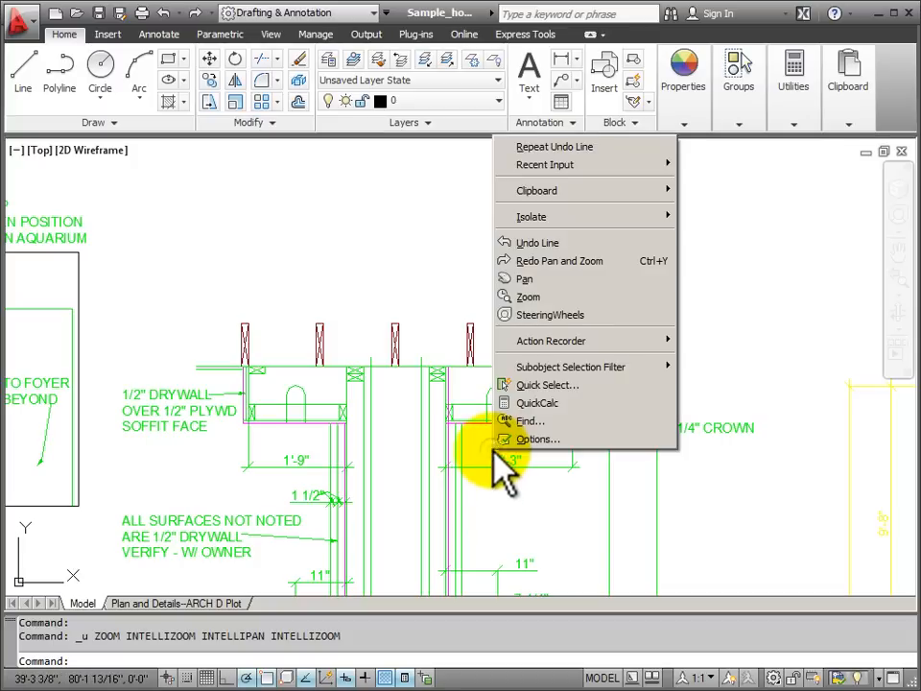